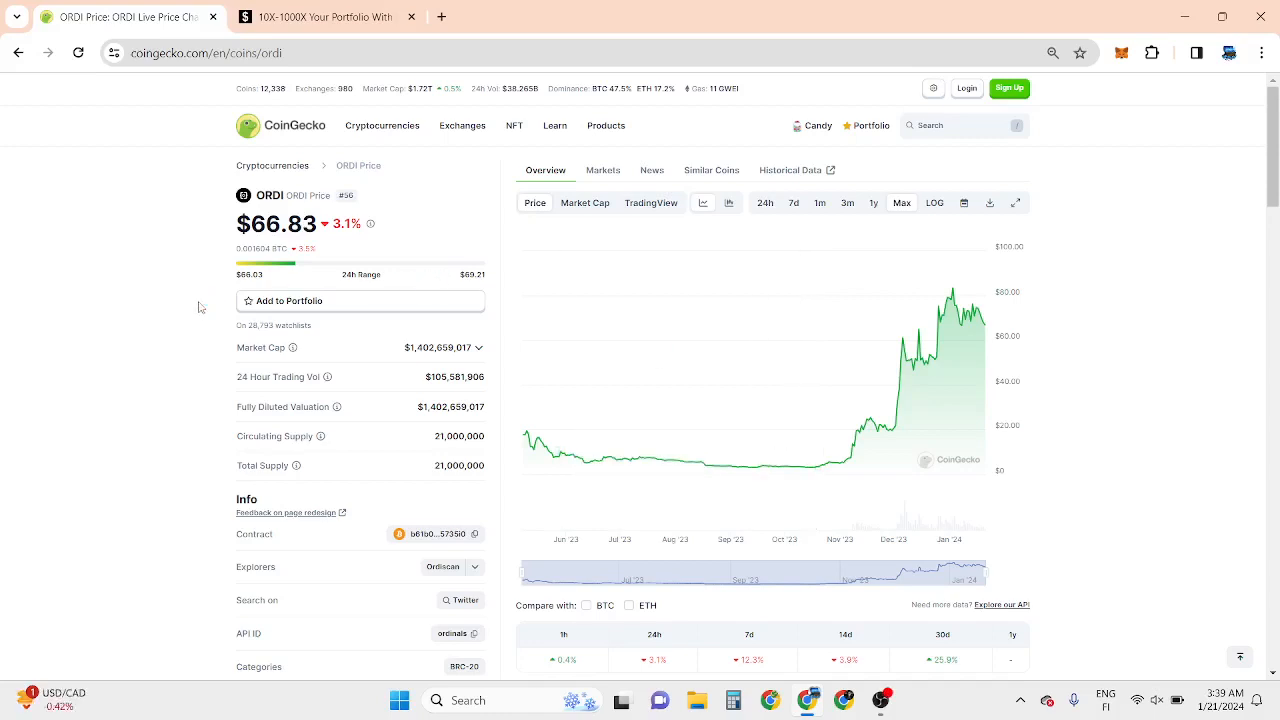
mouse_move(678, 362)
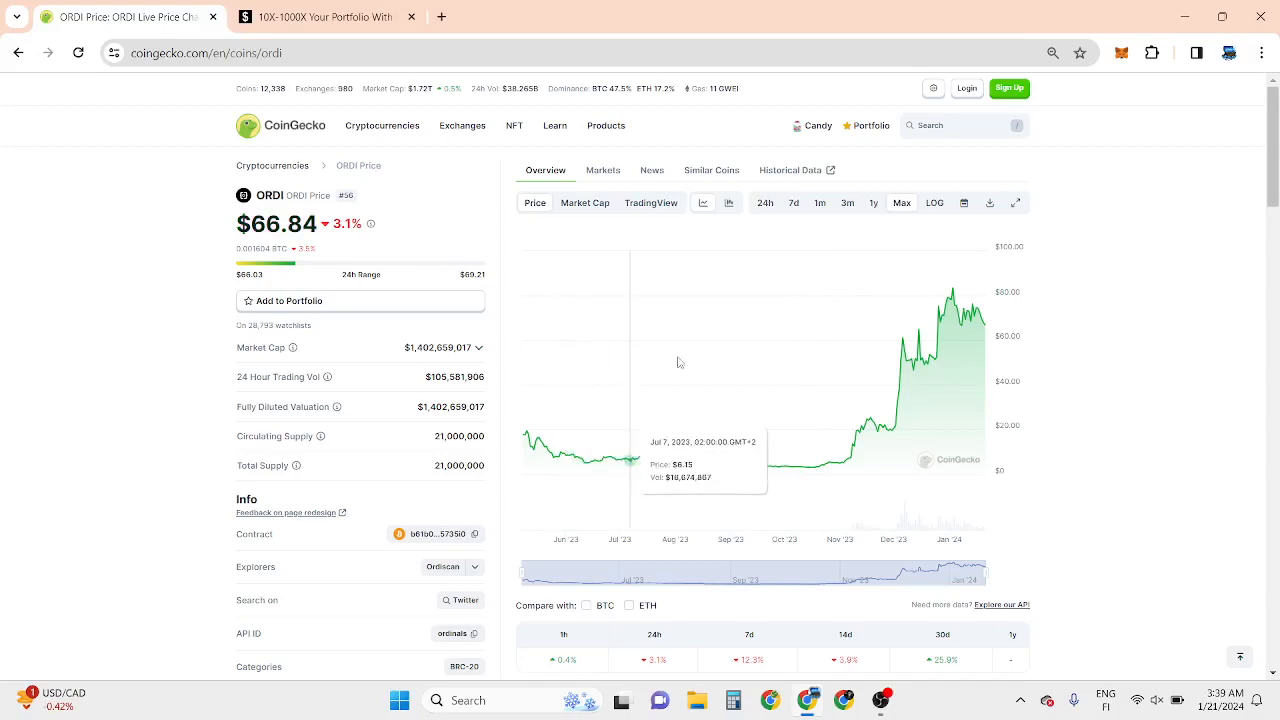
mouse_move(924, 304)
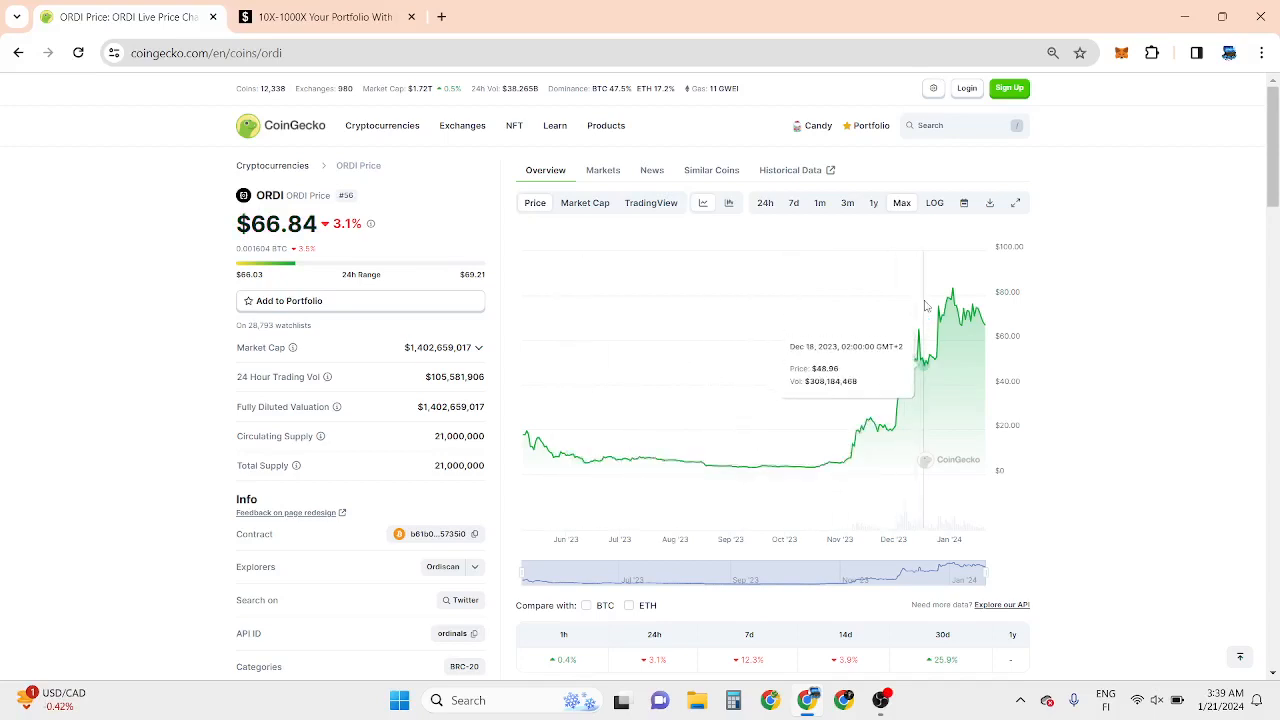
mouse_move(950, 292)
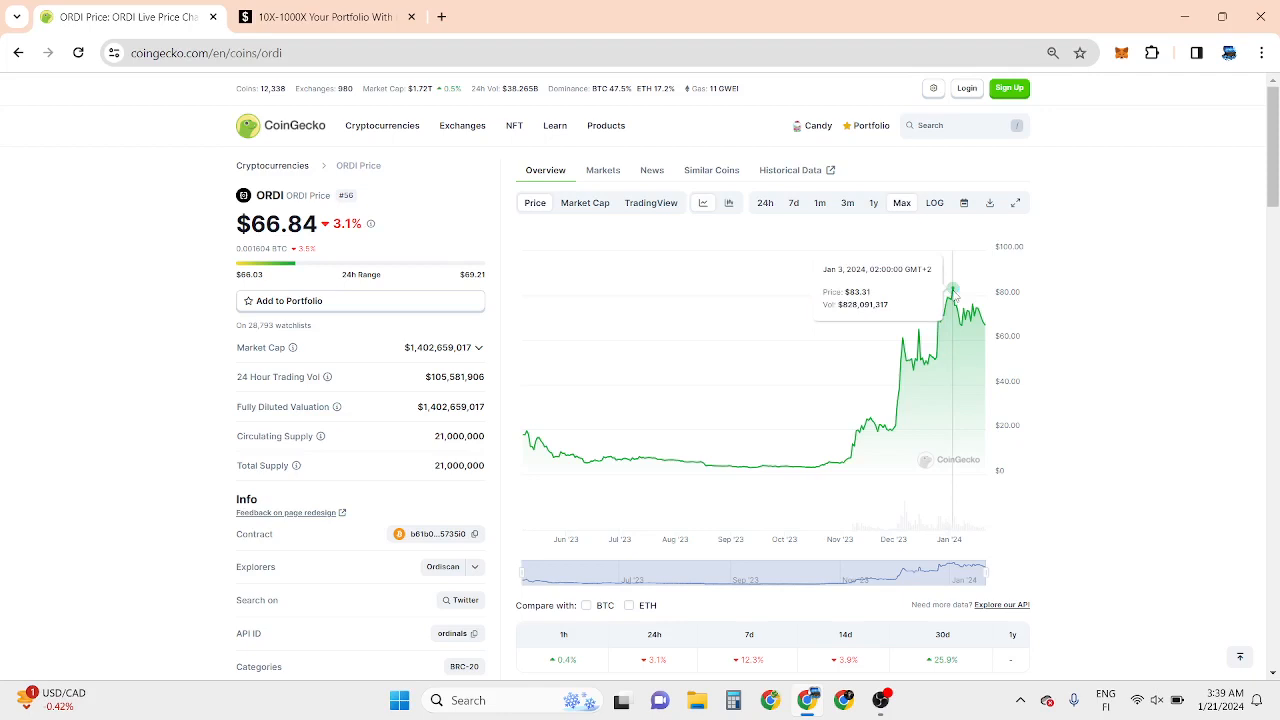
mouse_move(532, 446)
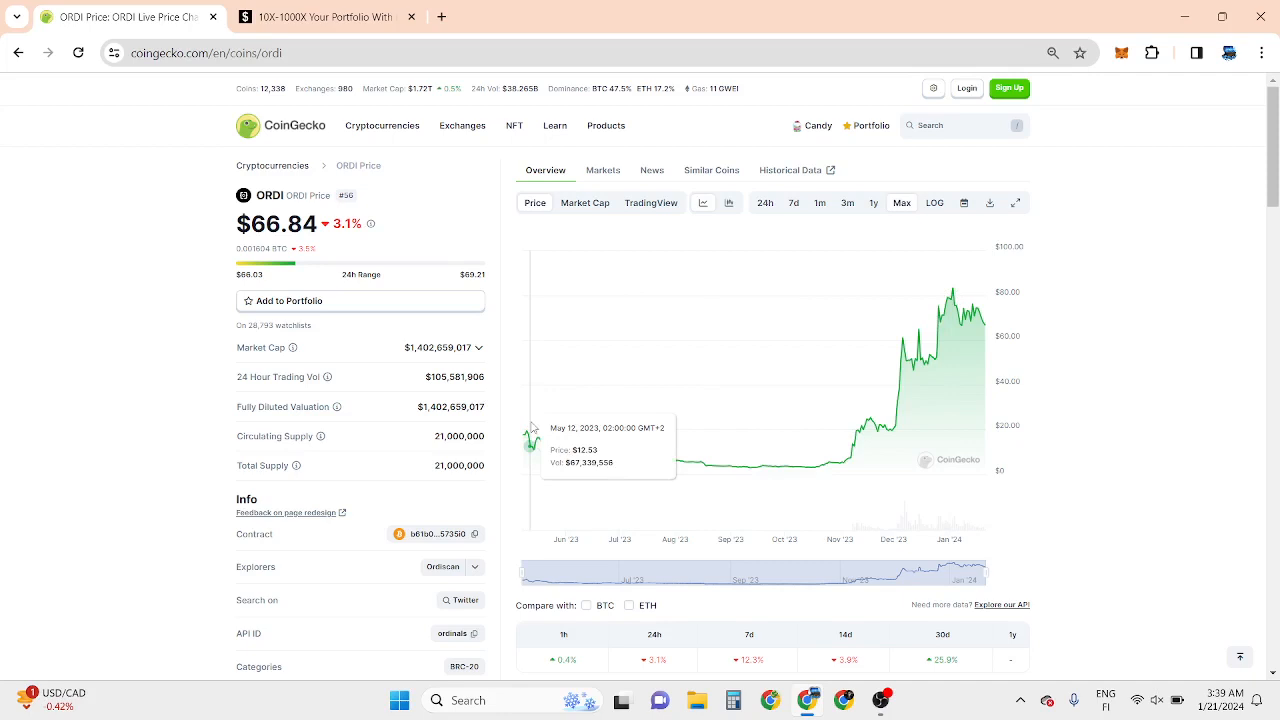
mouse_move(528, 436)
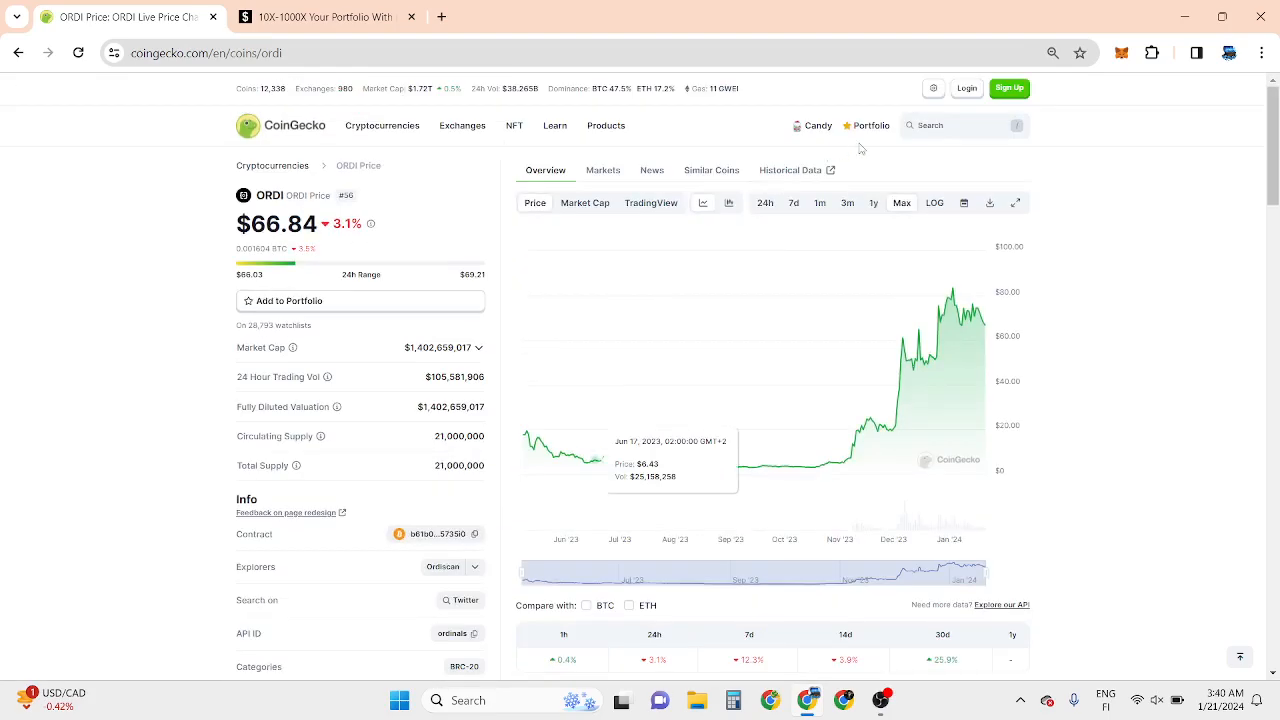
Step: Search 'axs', view Axie Infinity's price page ($7.75), then go back toward the ORDI page
click(930, 124)
text(axs)
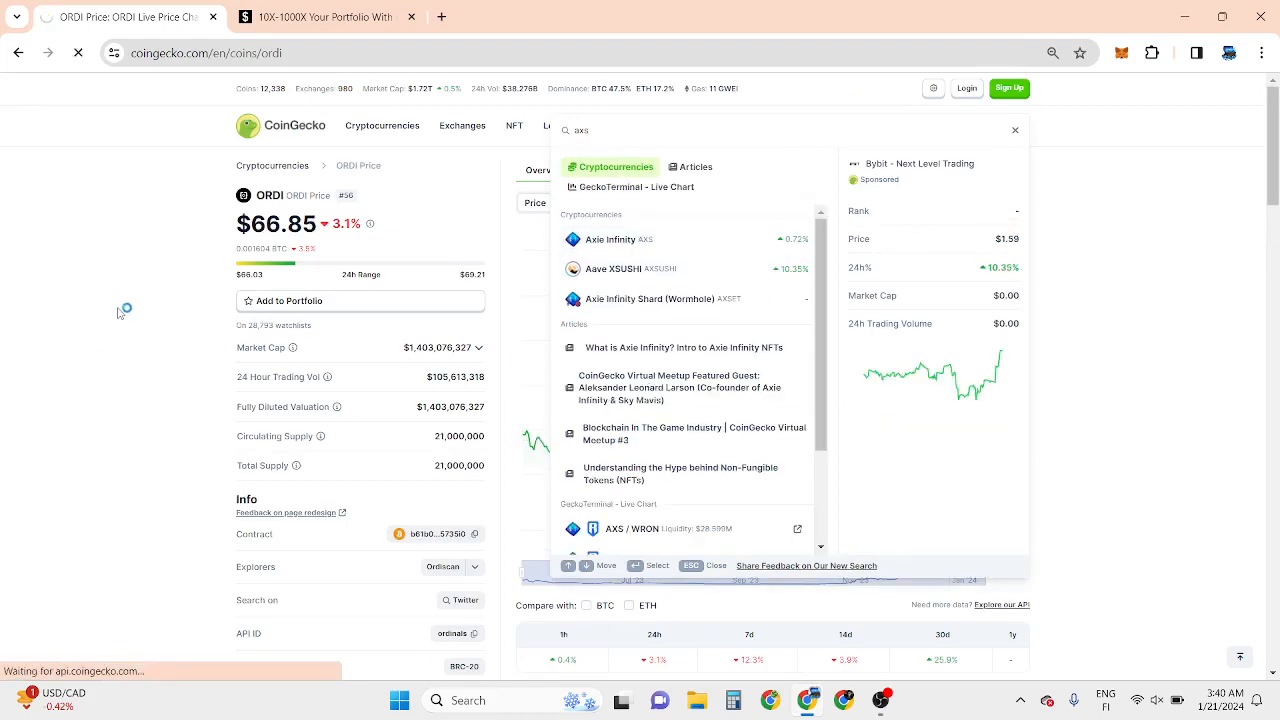
click(610, 240)
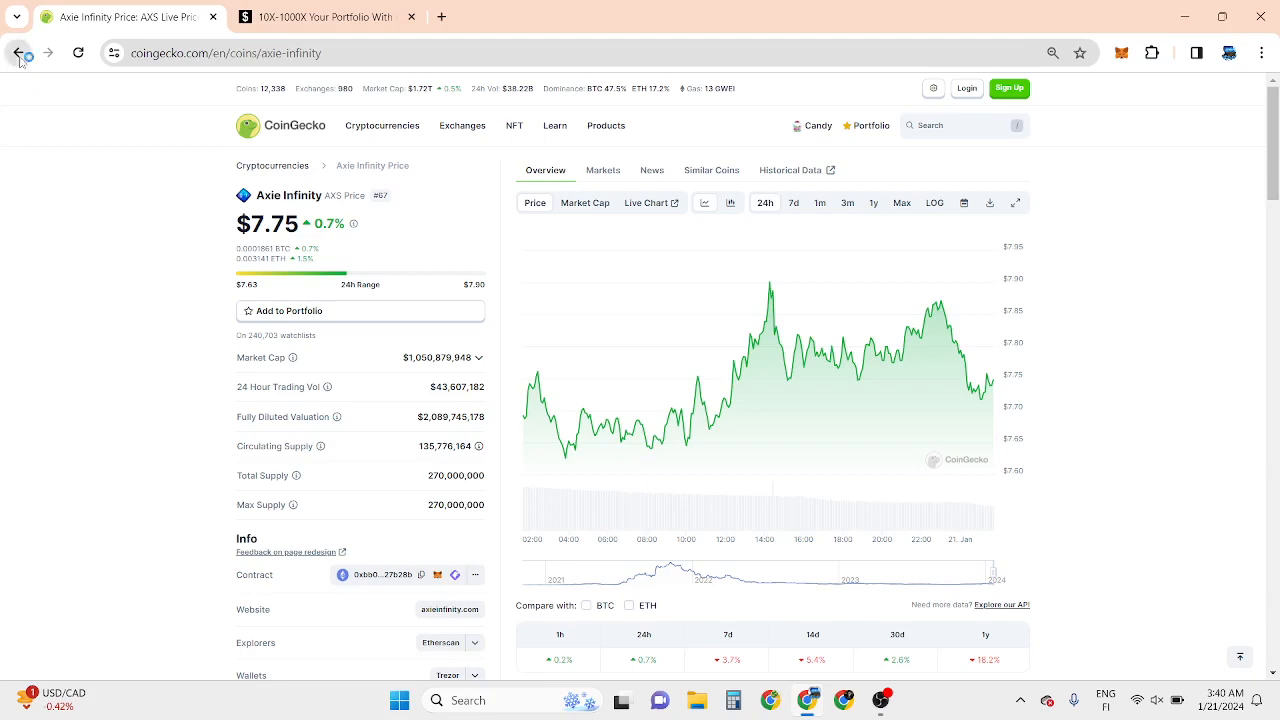
click(324, 16)
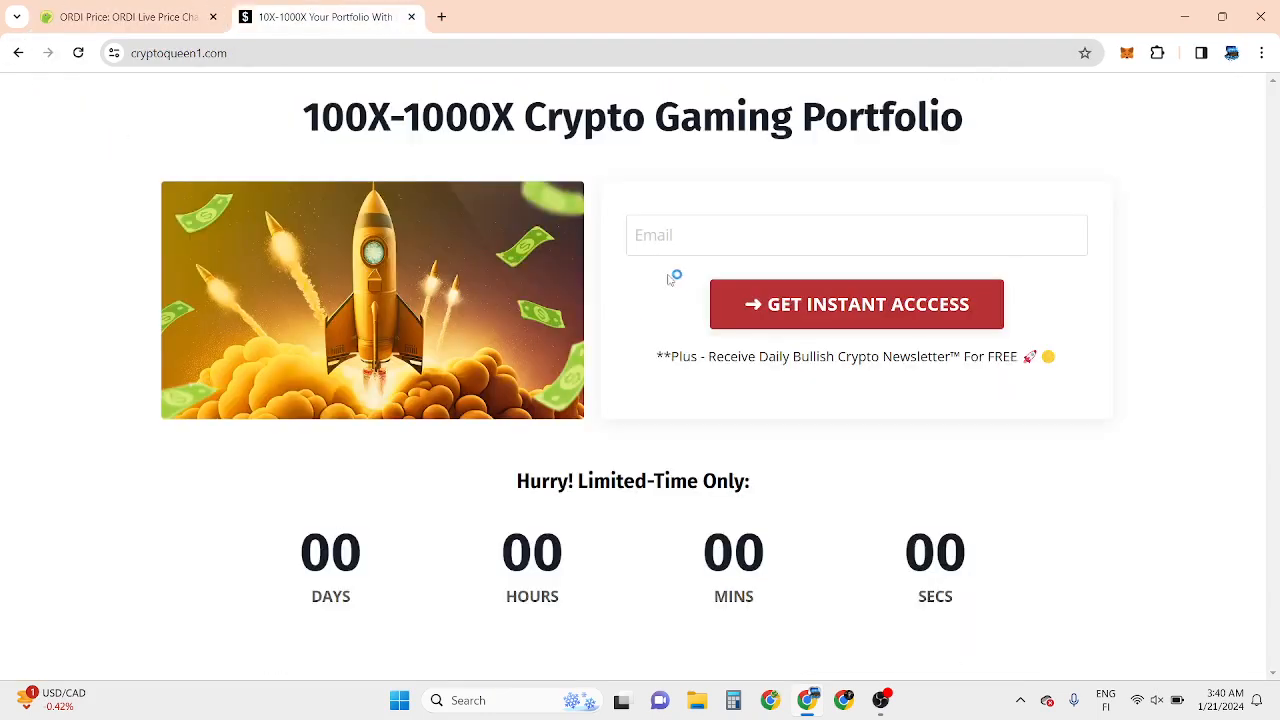
Step: Glance at the cryptoqueen1.com signup countdown, then start Calculator with ORDI's 66.83 price
click(856, 236)
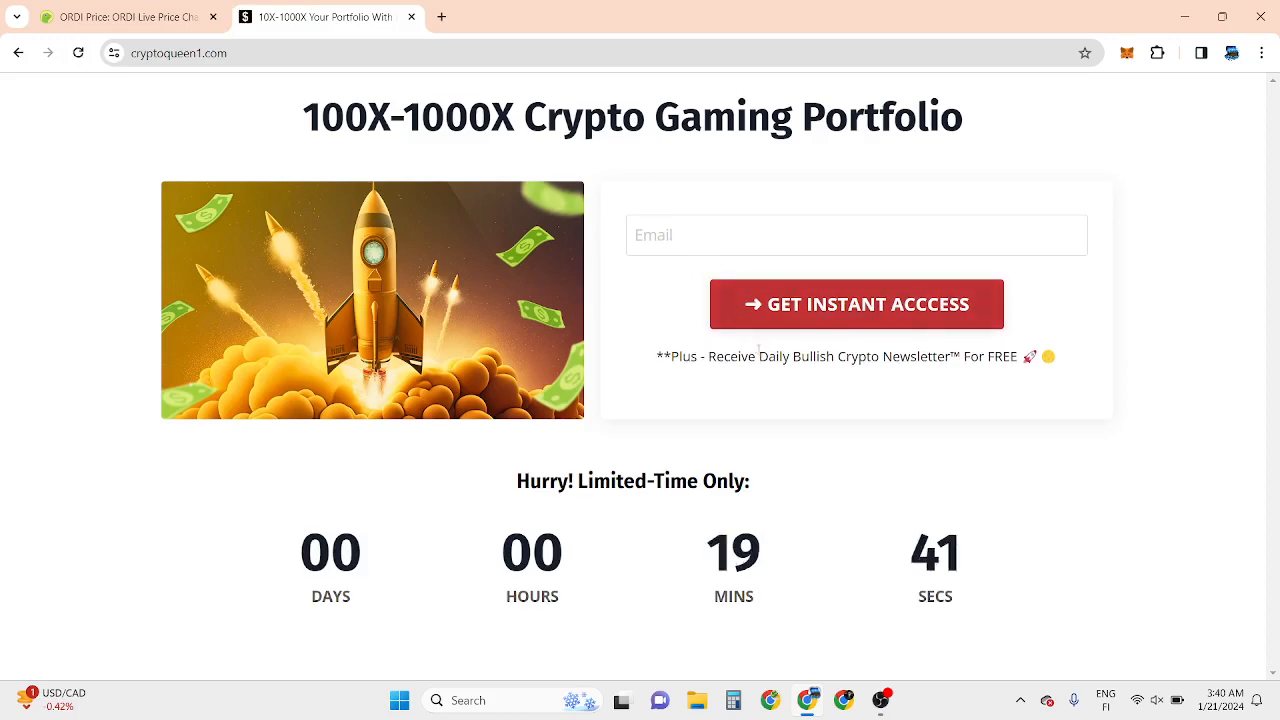
mouse_move(654, 366)
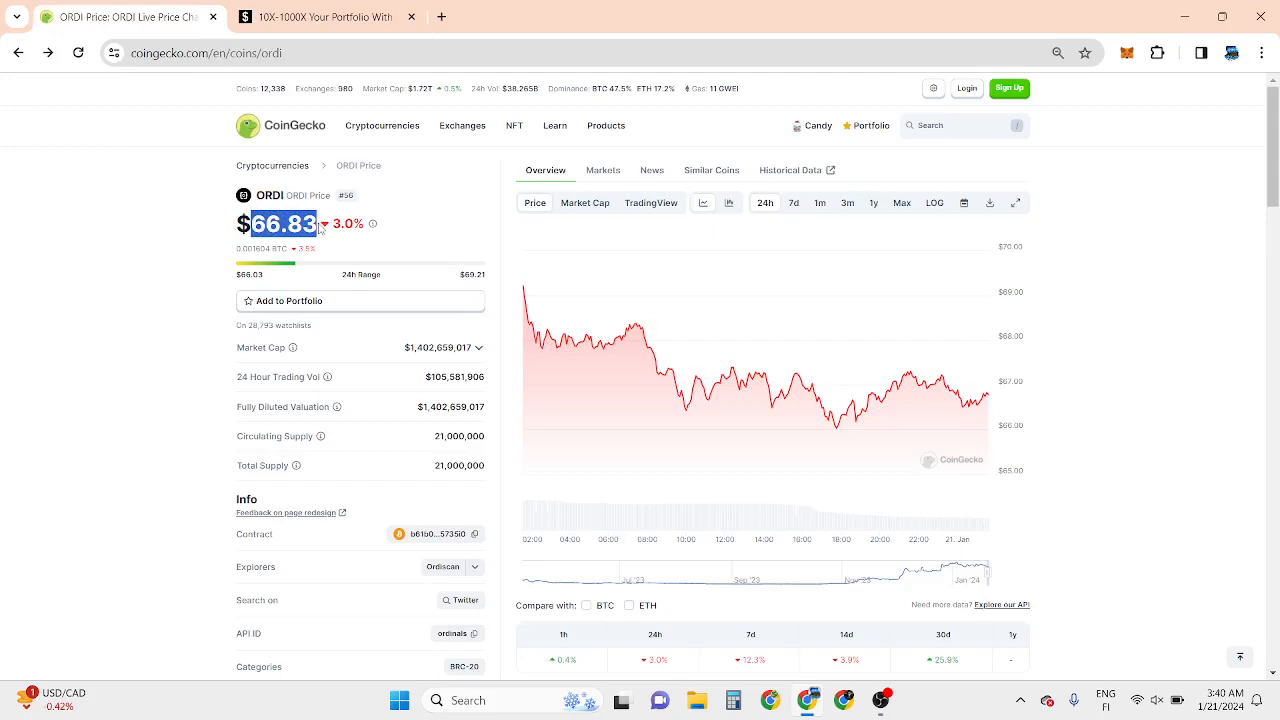
click(732, 700)
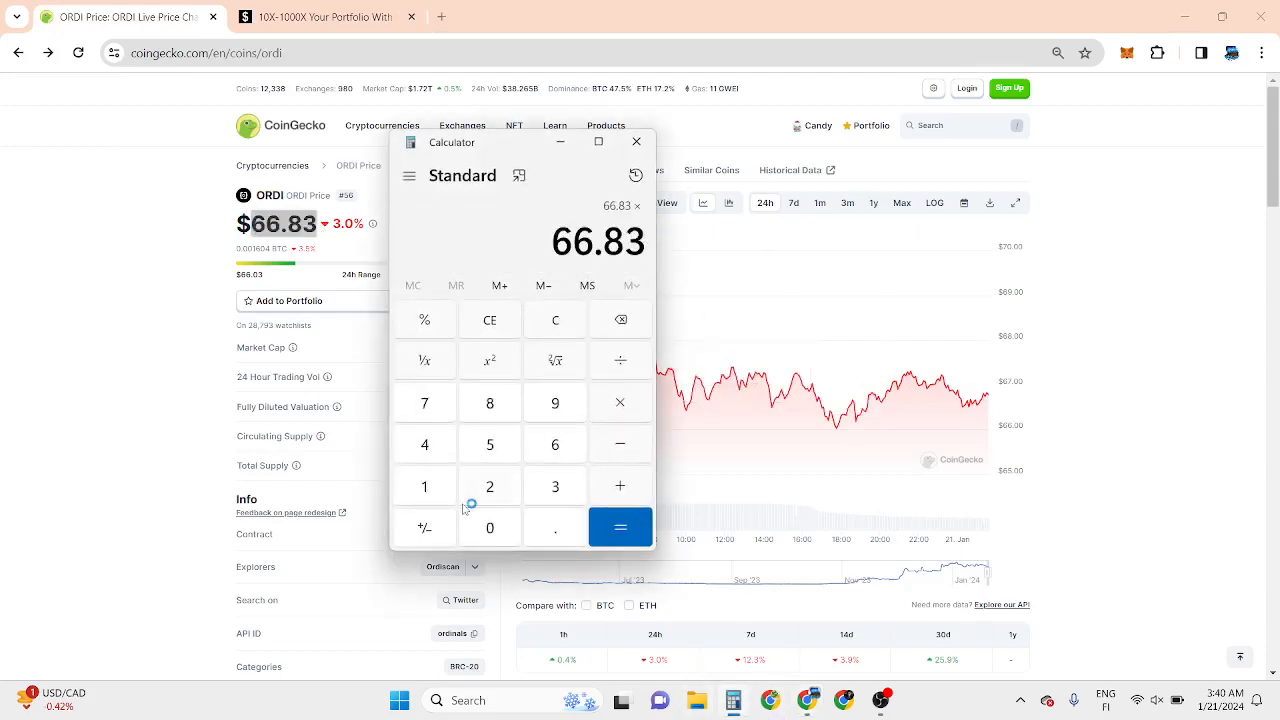
Step: Multiply 66.83 by 20 to get 1,336.6, then bring the cryptoqueen1.com signup page back
click(620, 528)
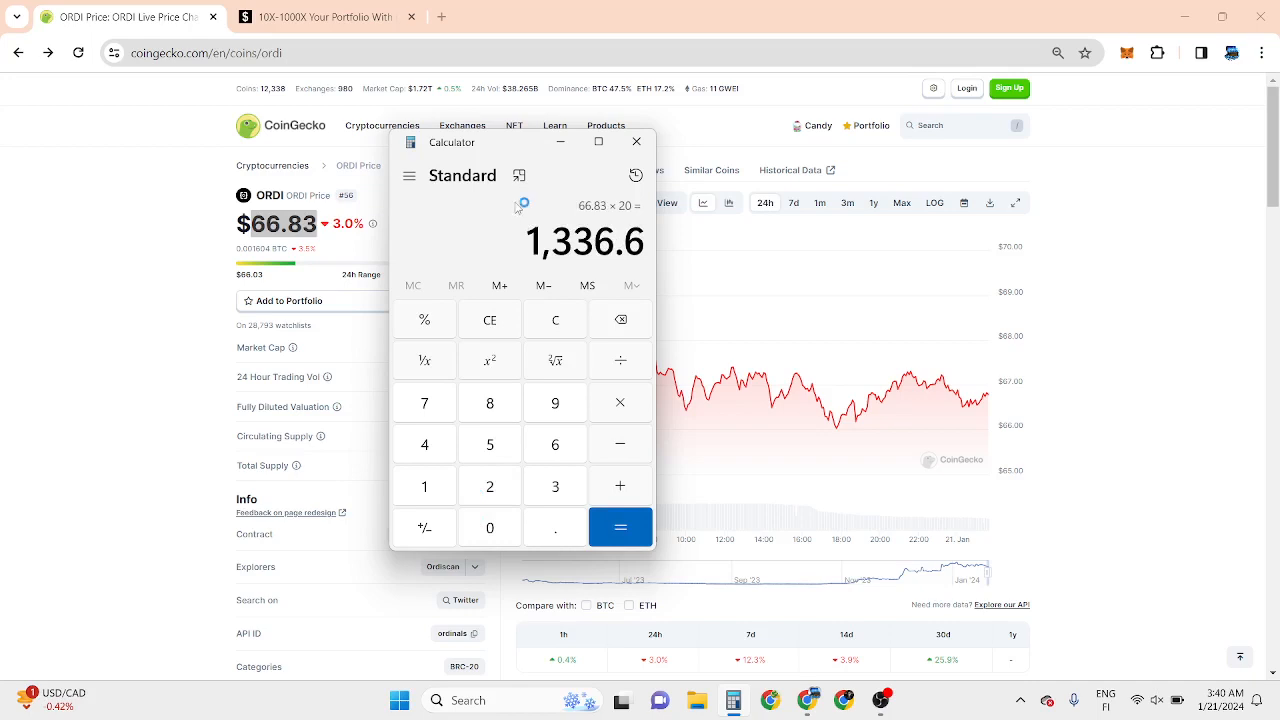
mouse_move(560, 196)
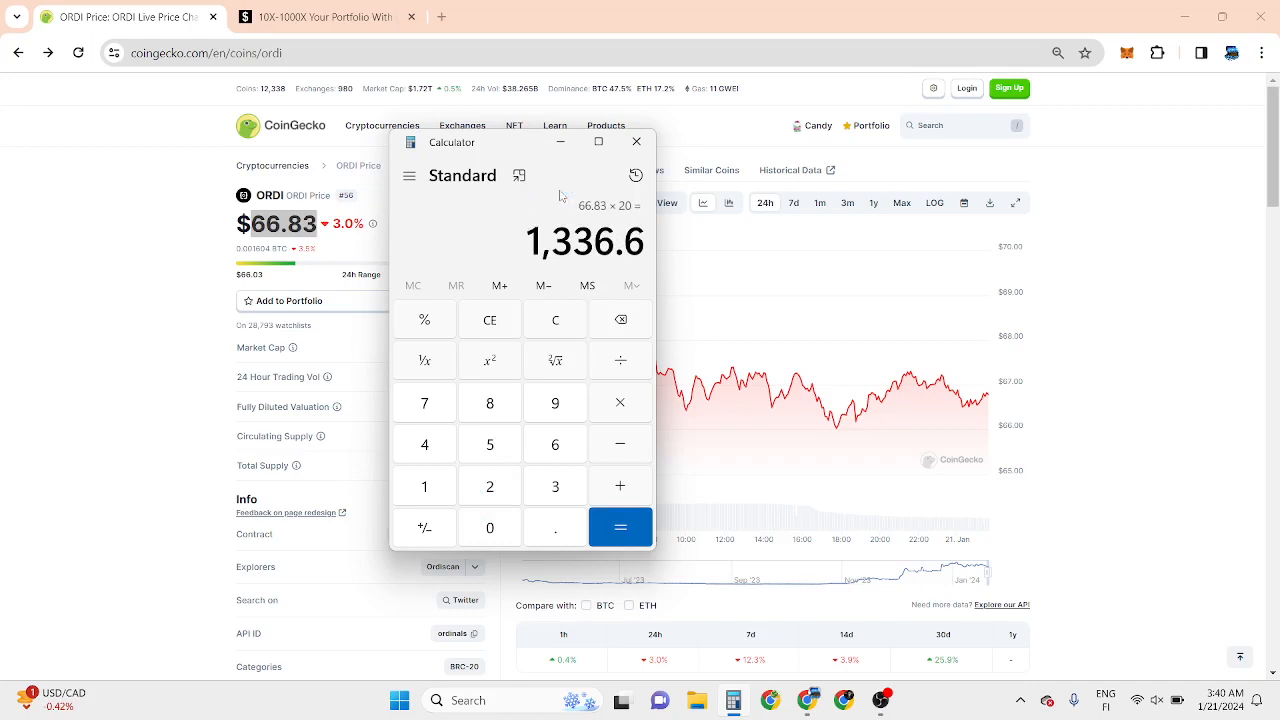
mouse_move(660, 160)
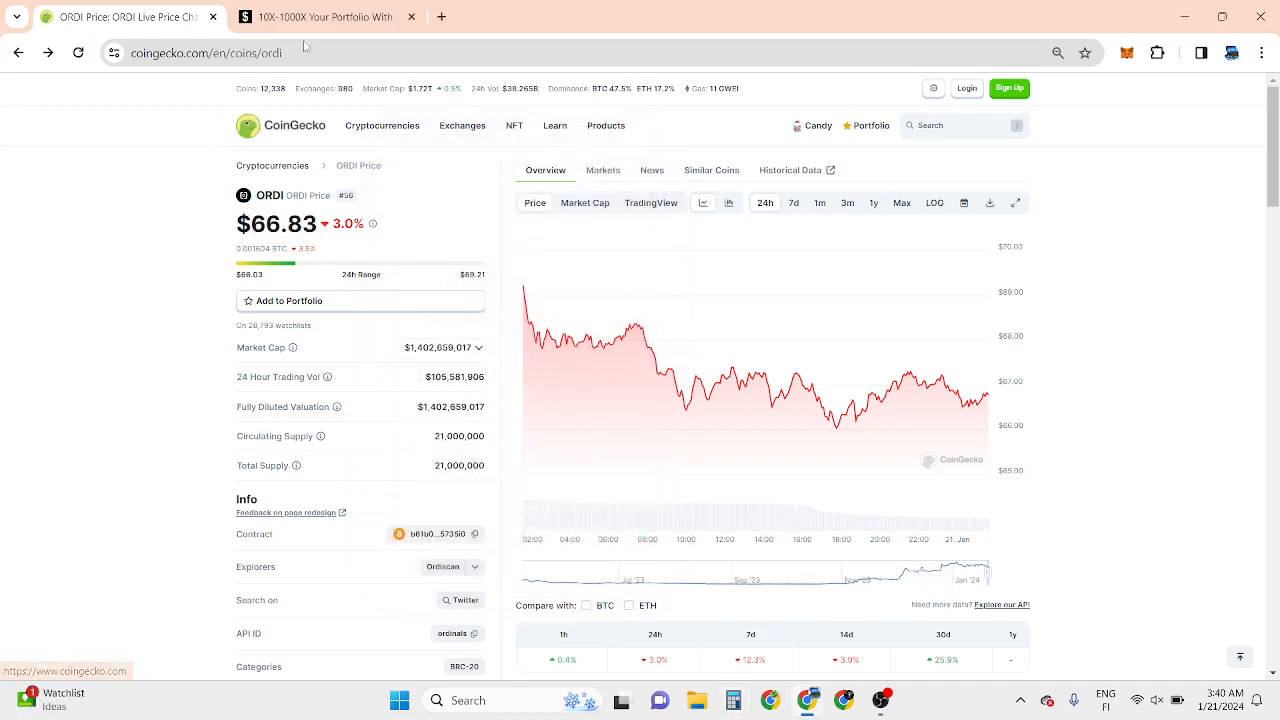
click(320, 16)
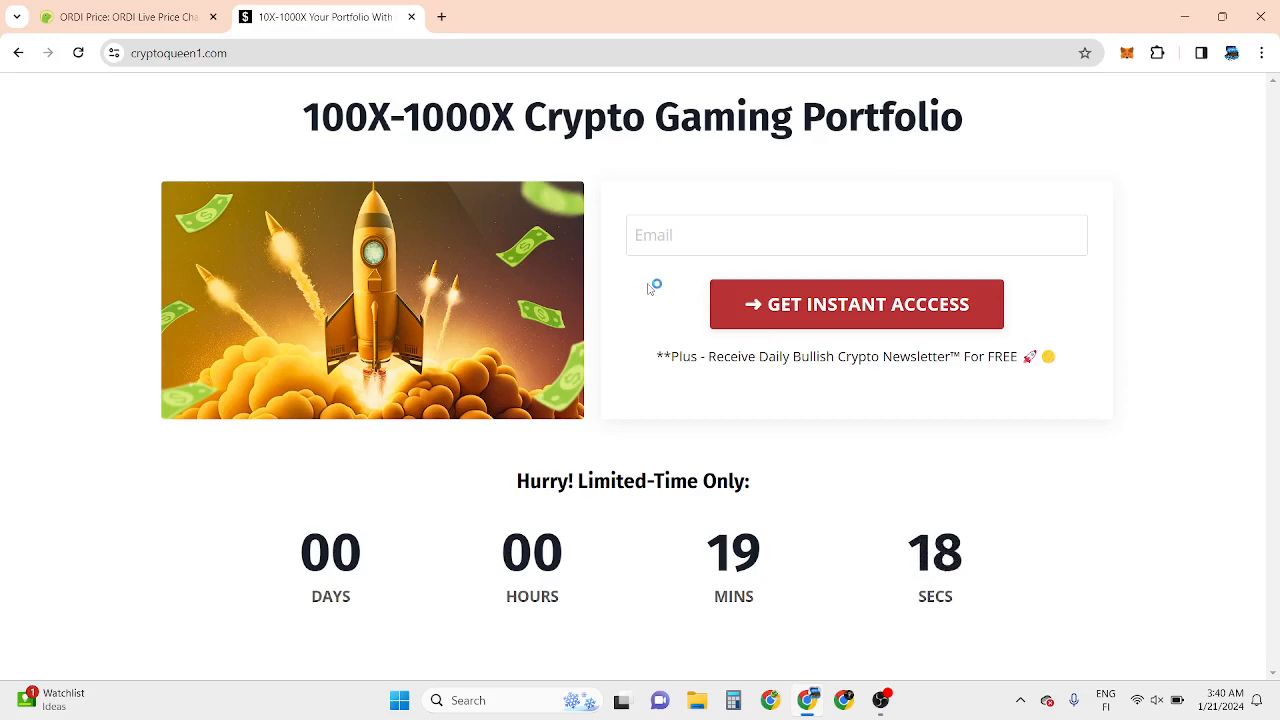